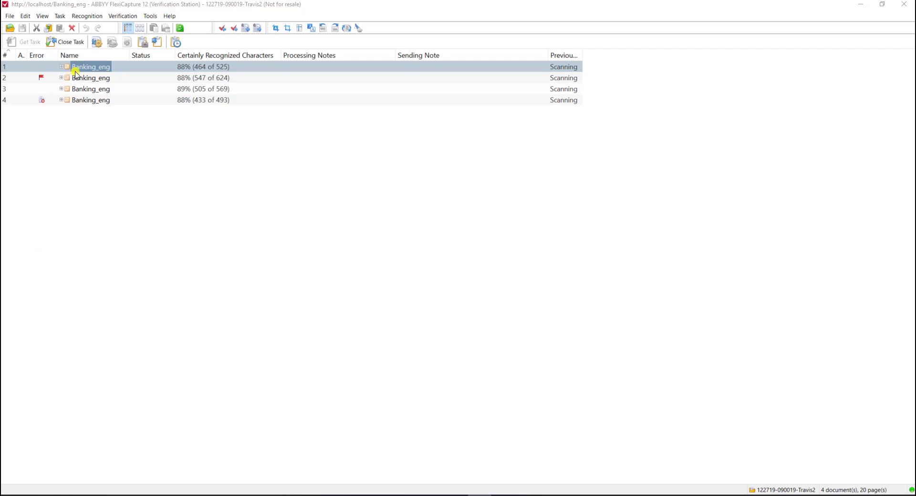
# Open Banking_eng document 1 and check its fixed-address ZIP field against the scanned page
pyautogui.doubleClick(90, 66)
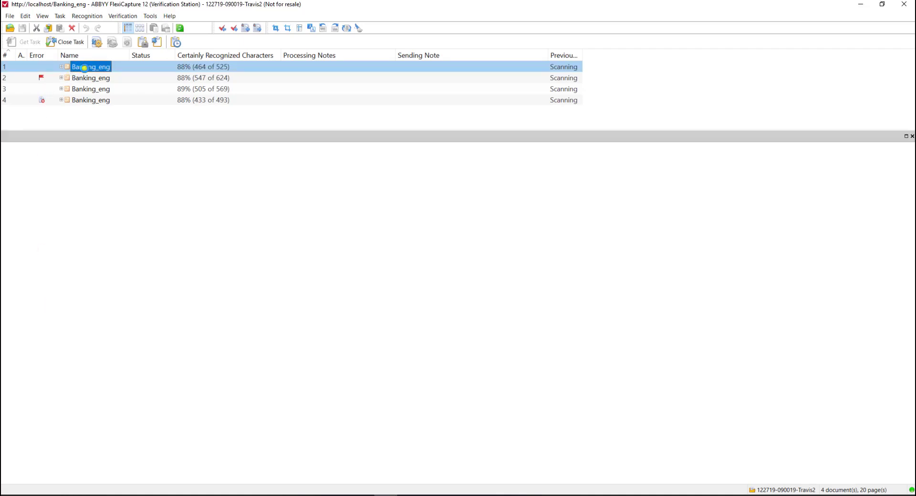
pyautogui.doubleClick(91, 67)
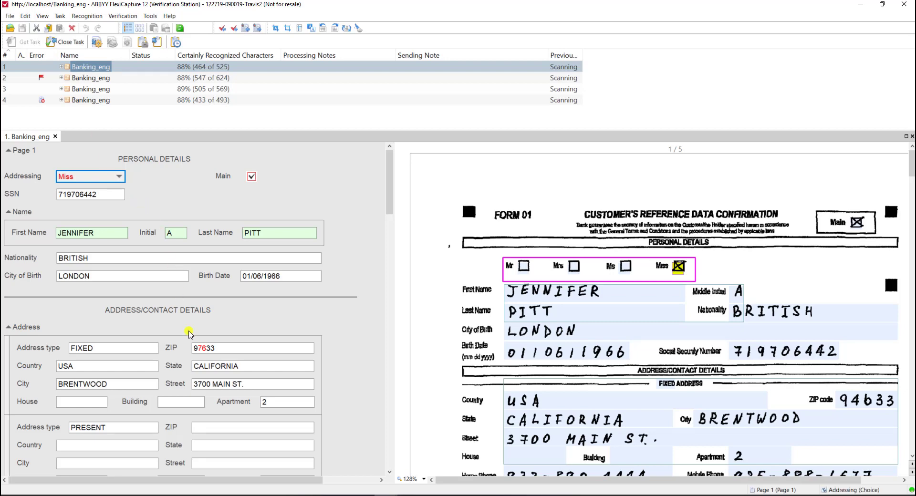
pyautogui.scroll(-3)
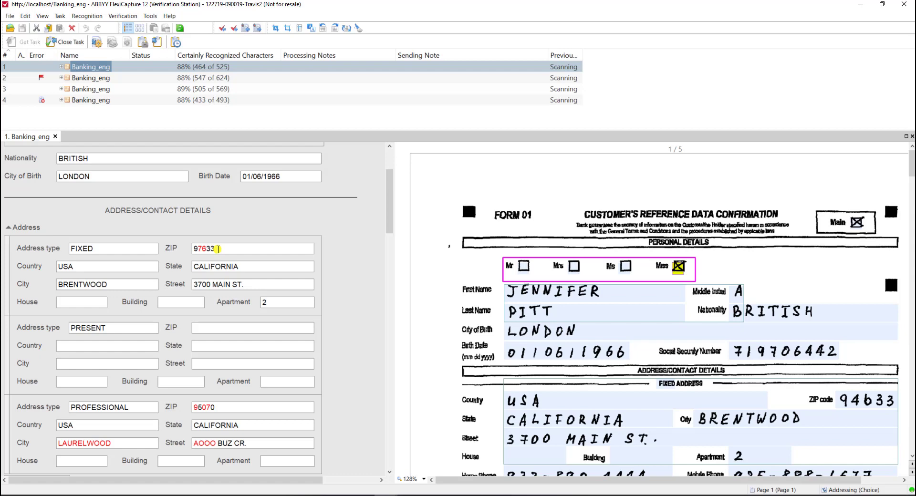
pyautogui.click(252, 249)
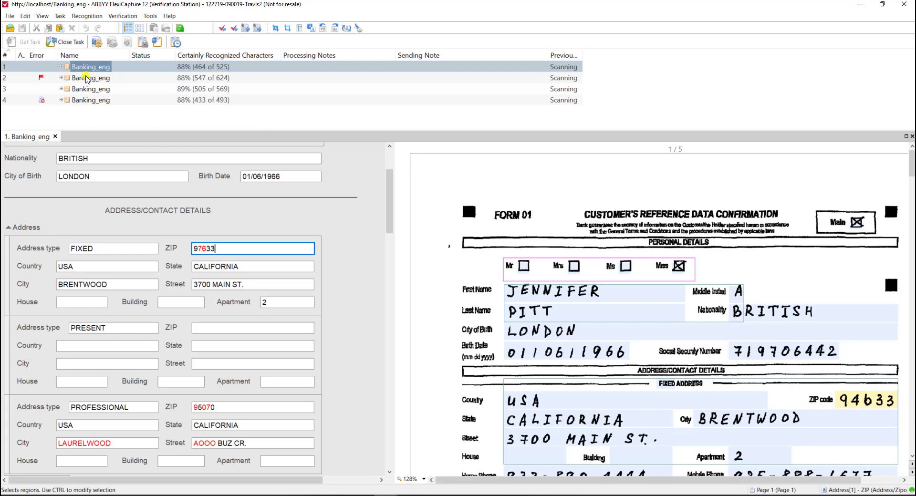
# Open the second Banking_eng document to see its first-name compare-rule error
pyautogui.click(94, 78)
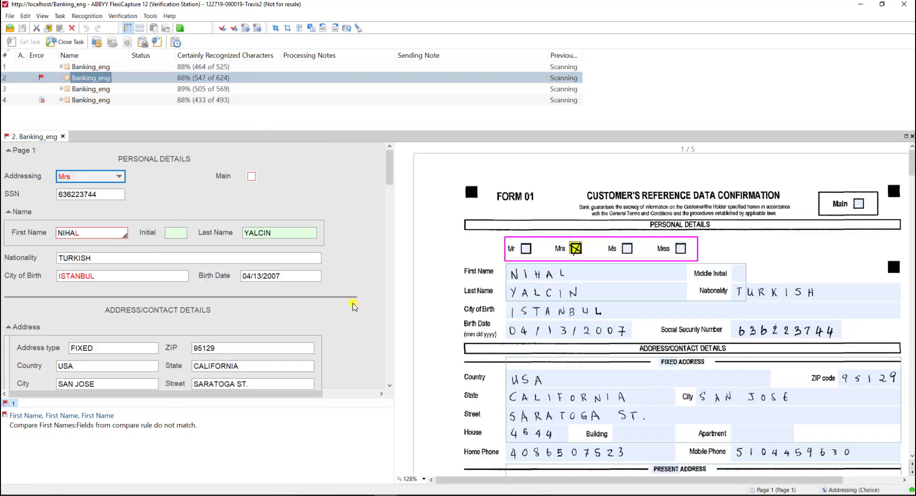
pyautogui.moveTo(66, 97)
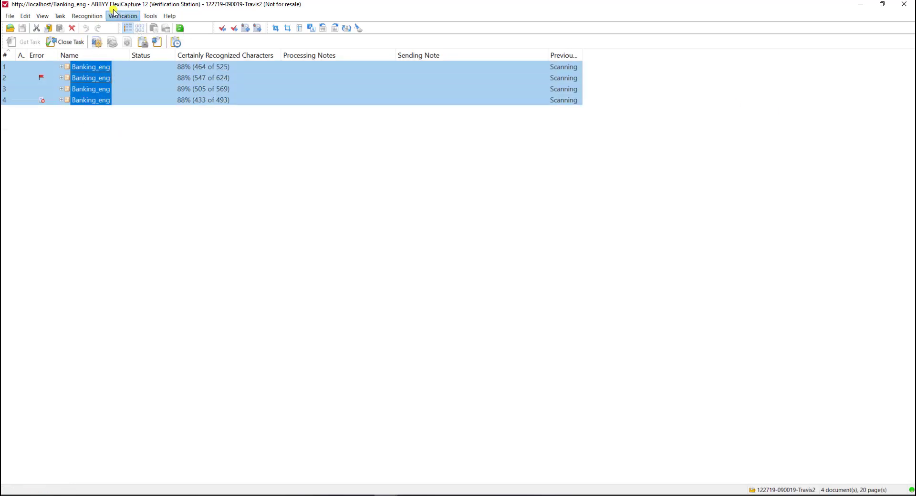
# Run Data Verification from the Verification menu on all four documents
pyautogui.click(122, 16)
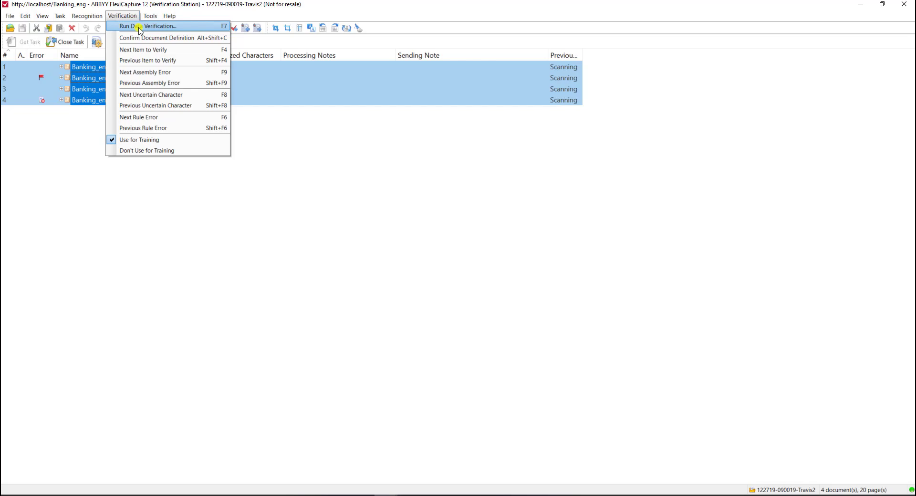
pyautogui.click(153, 26)
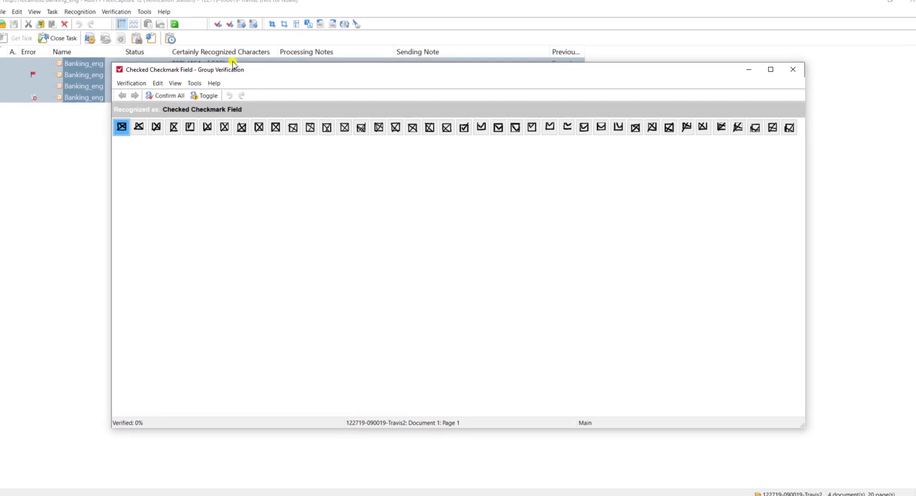
# Postpone the doubtful half-drawn checkmark, then confirm the checked checkmark group
pyautogui.click(770, 69)
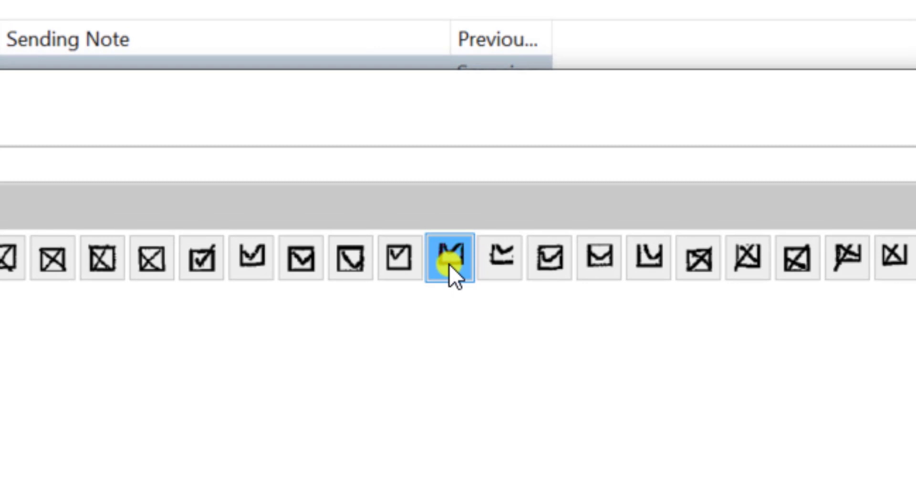
pyautogui.click(450, 257)
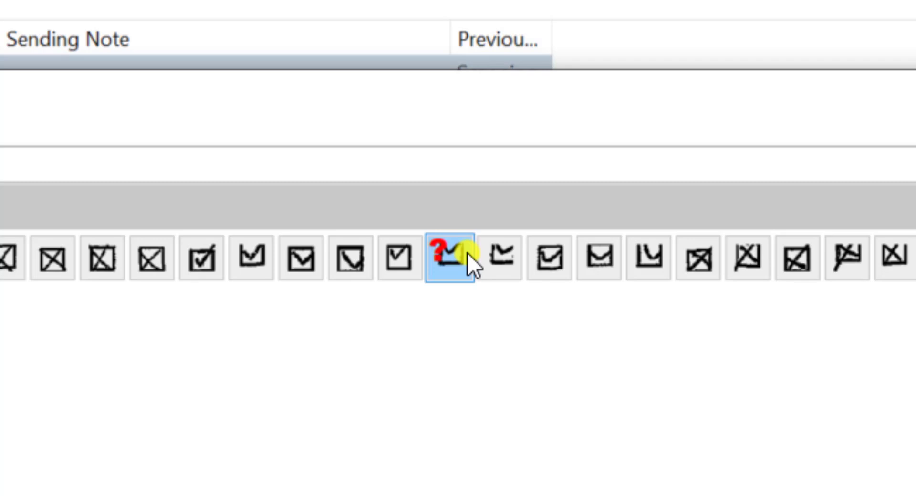
pyautogui.rightClick(453, 260)
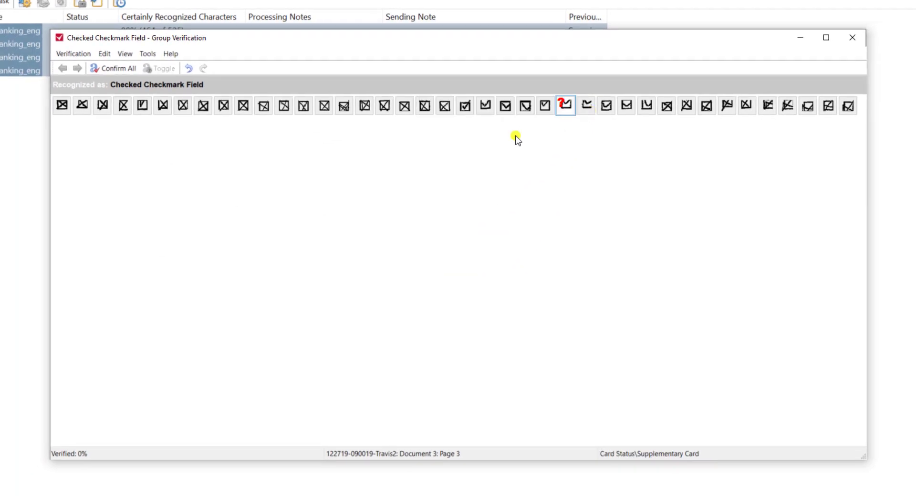
pyautogui.click(62, 68)
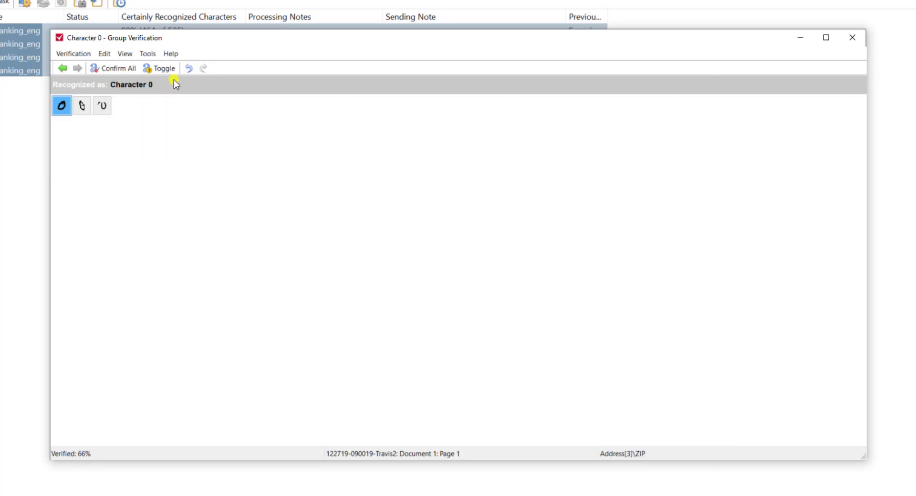
pyautogui.moveTo(89, 89)
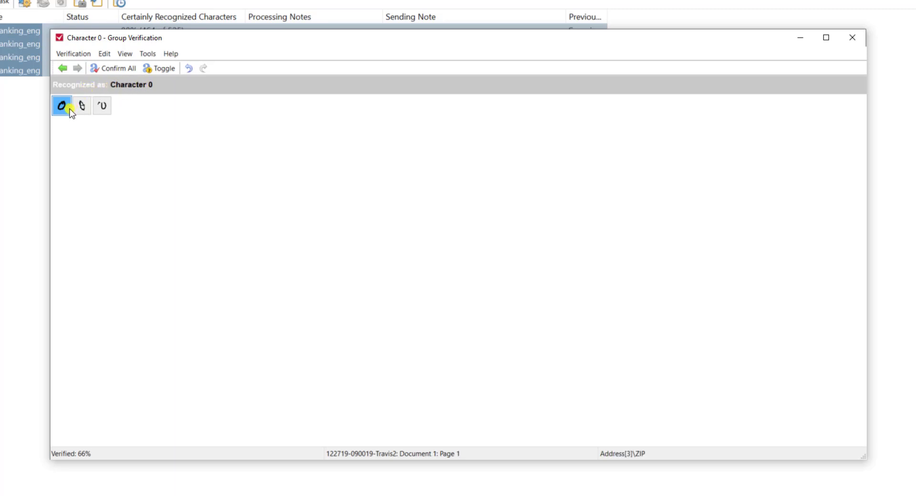
# Inspect the handwritten 0 images and confirm the Character 0 group
pyautogui.click(101, 106)
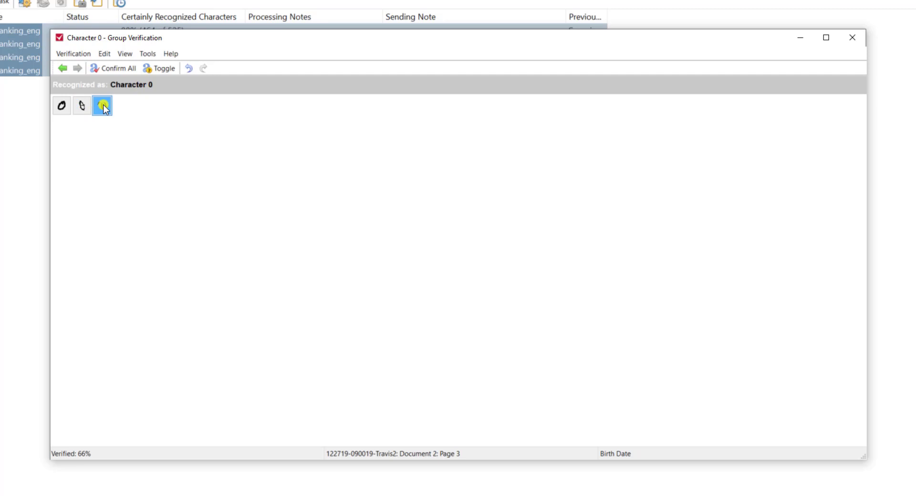
pyautogui.click(102, 106)
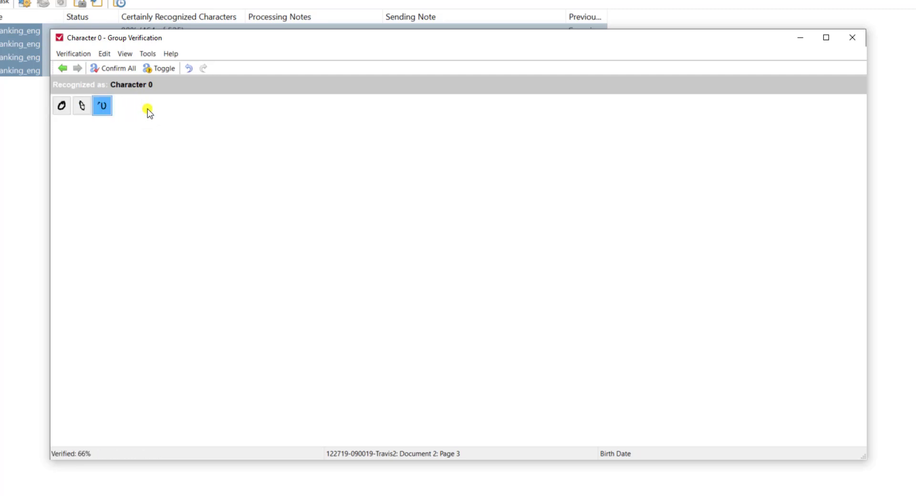
pyautogui.click(76, 69)
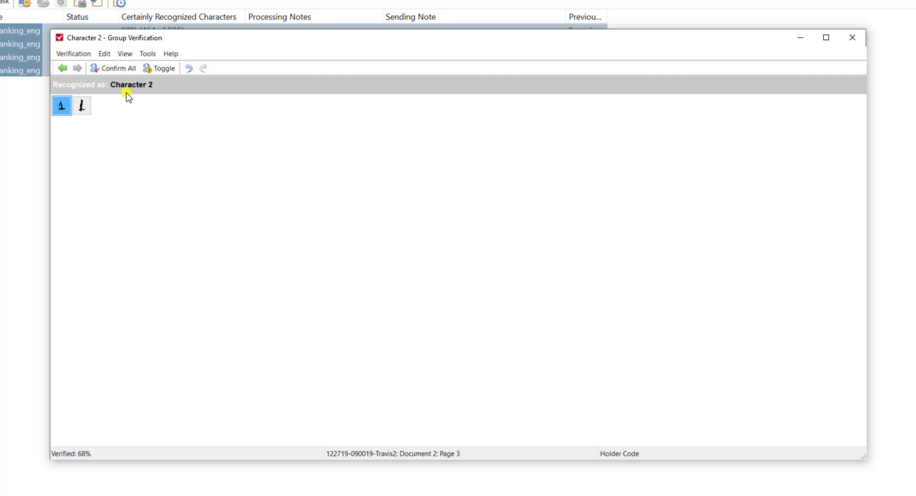
# View the source image and flag the two characters misread as 2 as errors
pyautogui.rightClick(60, 106)
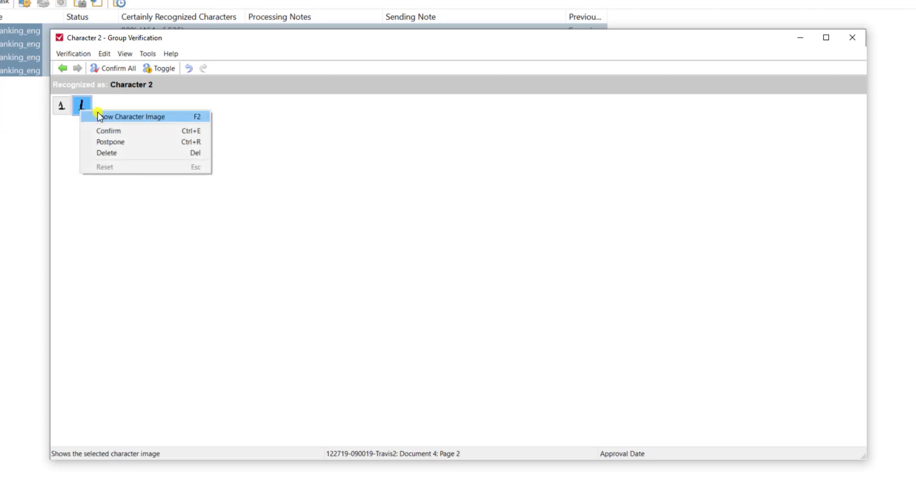
pyautogui.click(108, 130)
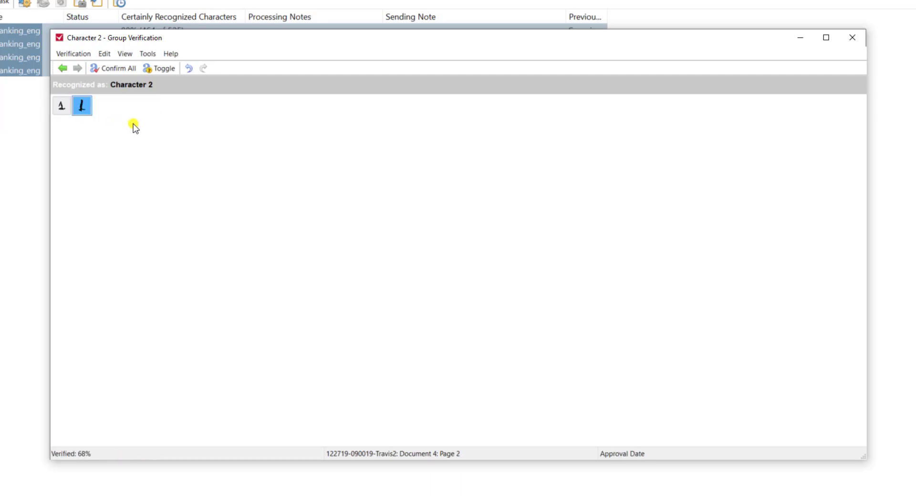
pyautogui.click(61, 106)
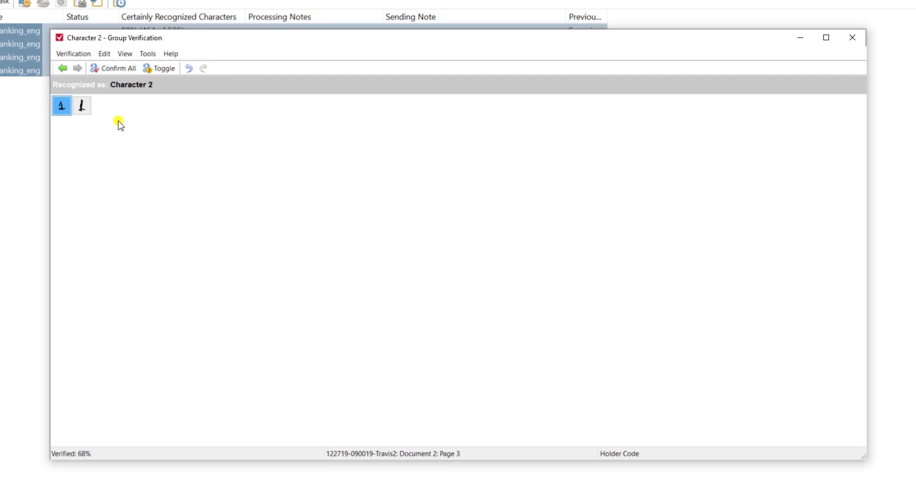
pyautogui.click(81, 106)
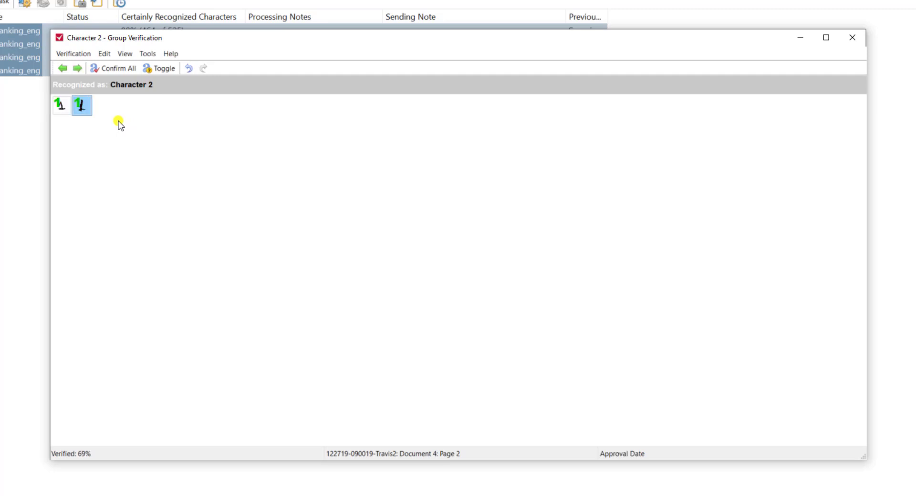
pyautogui.moveTo(96, 109)
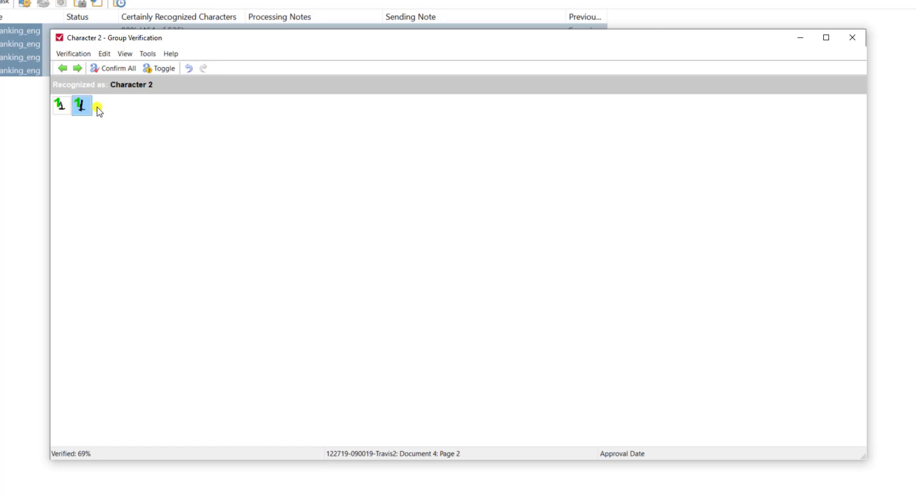
# Confirm all images in the Character 2, 3 and 5 groups
pyautogui.click(76, 69)
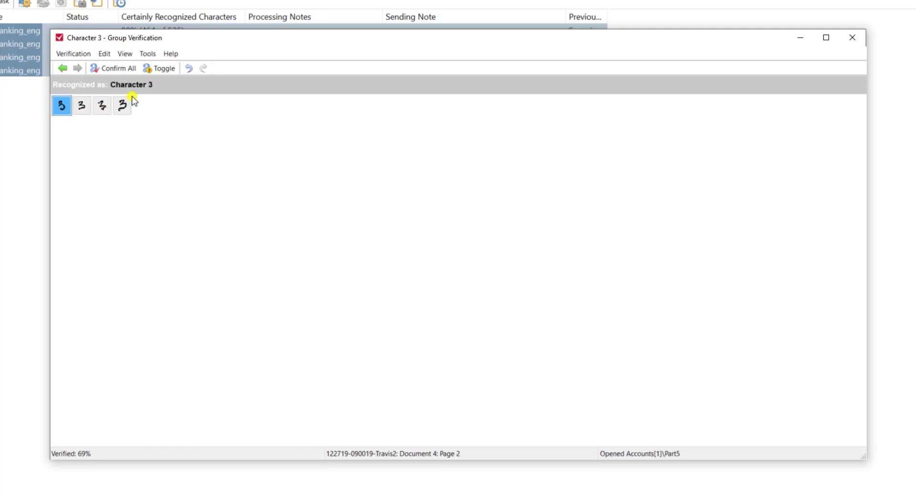
pyautogui.click(77, 68)
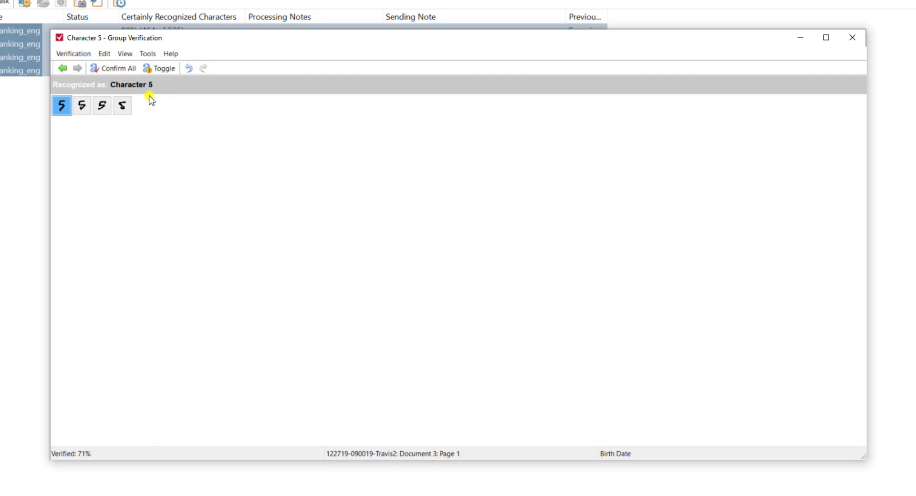
pyautogui.click(77, 69)
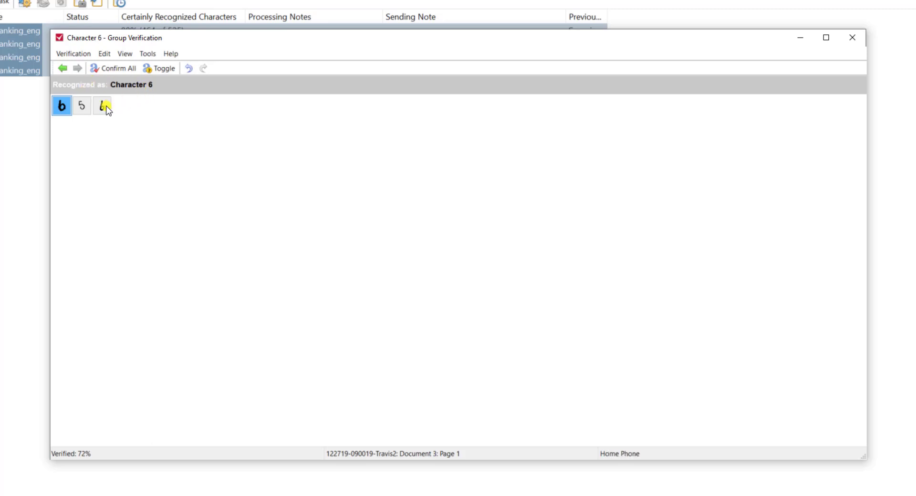
# Flag the 5 misread as 6 and confirm the Character 6 group
pyautogui.click(81, 106)
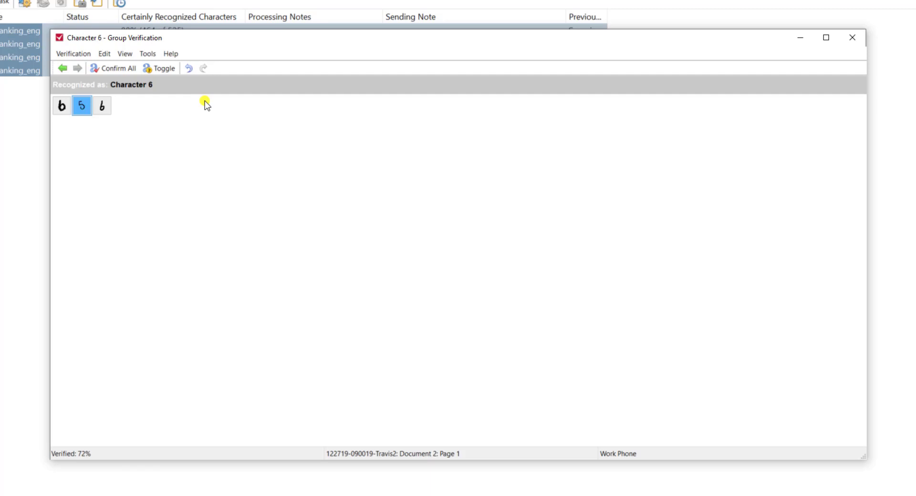
pyautogui.click(81, 106)
pyautogui.write('5')
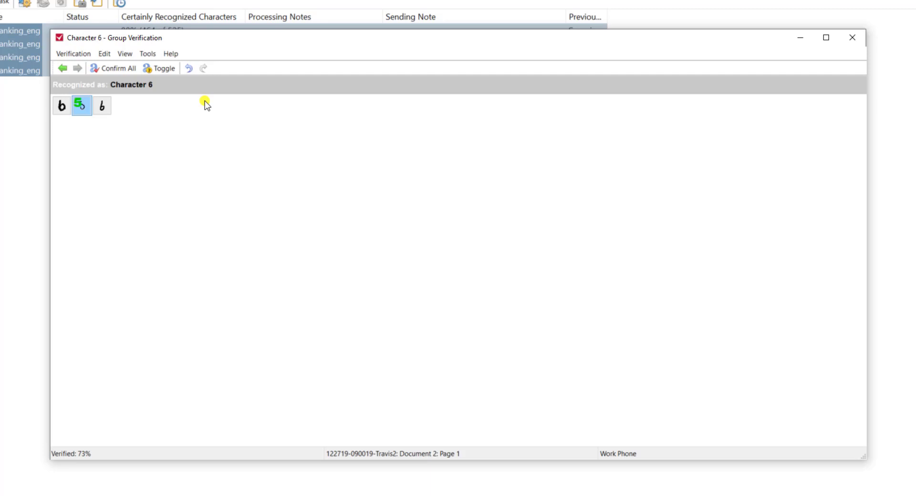
pyautogui.click(76, 68)
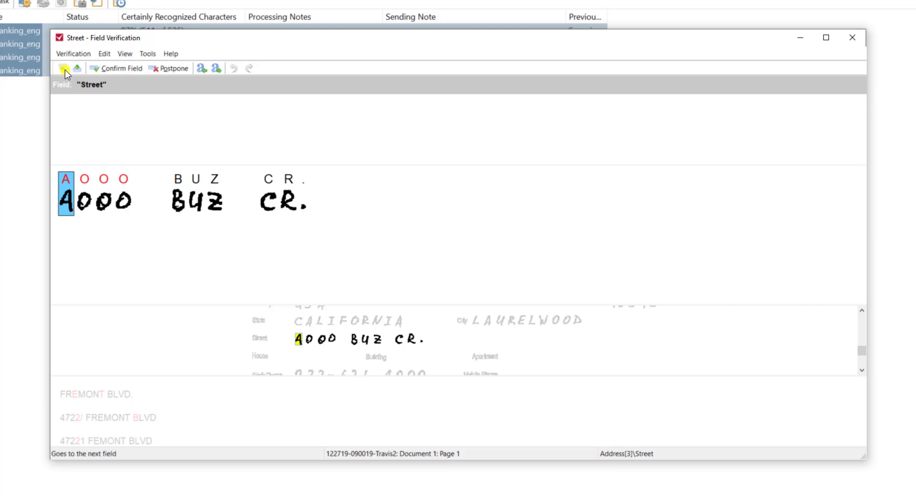
pyautogui.click(66, 67)
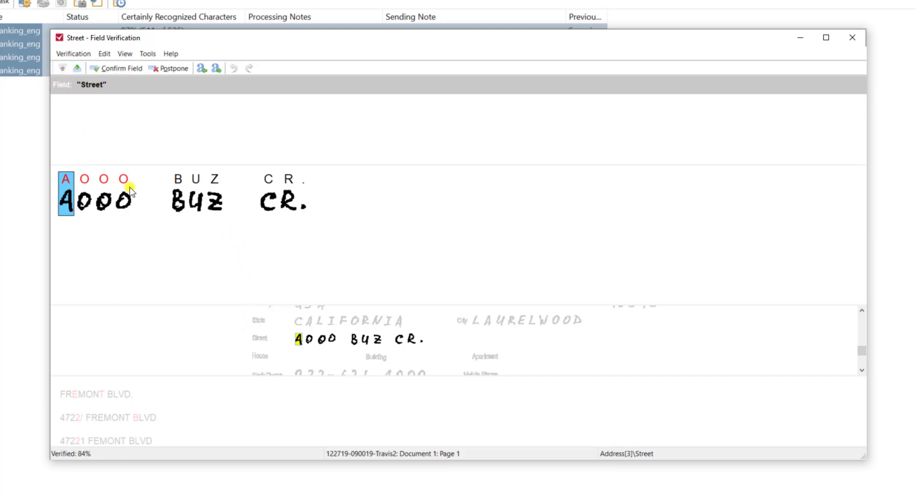
pyautogui.moveTo(346, 340)
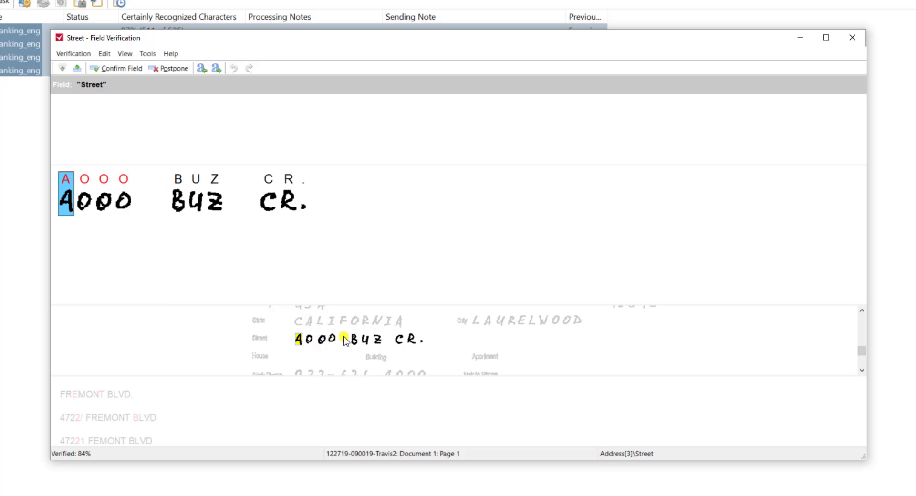
pyautogui.moveTo(325, 327)
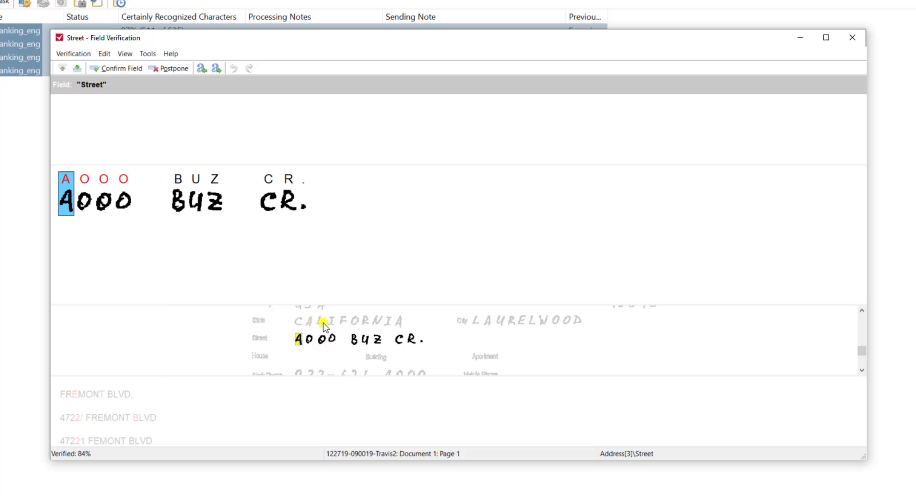
pyautogui.moveTo(368, 325)
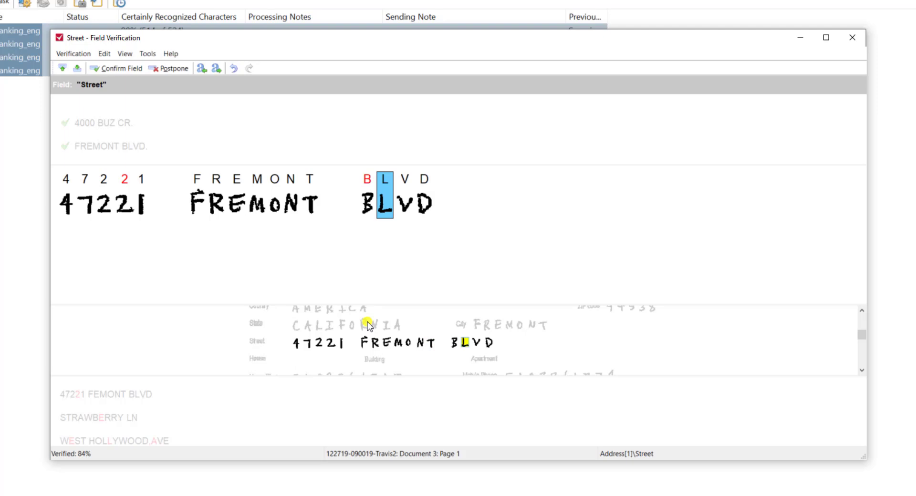
pyautogui.click(117, 68)
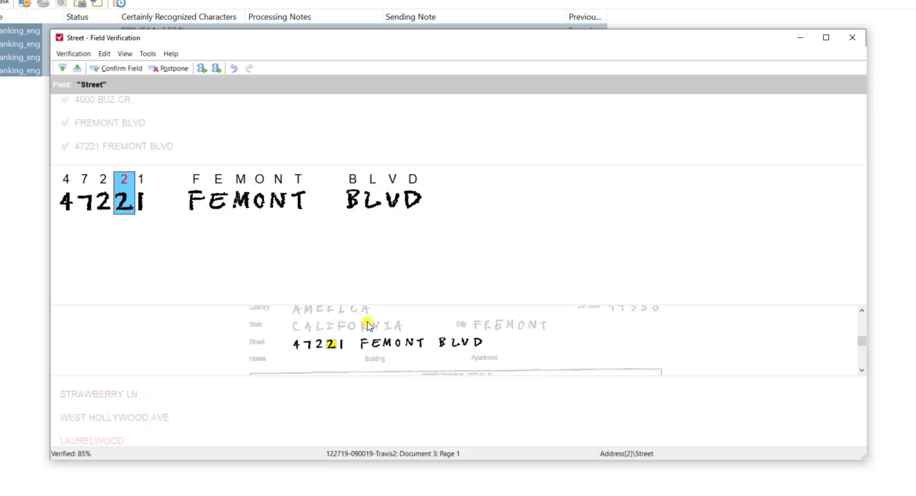
pyautogui.click(120, 68)
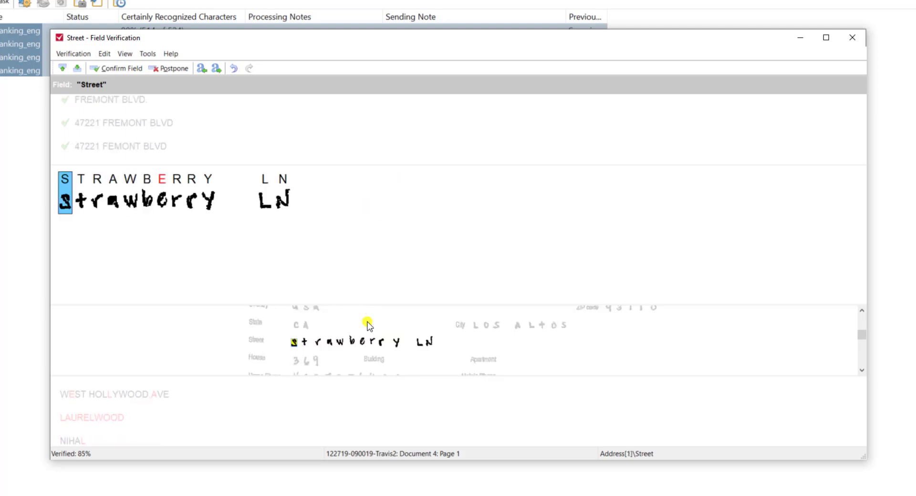
pyautogui.click(120, 68)
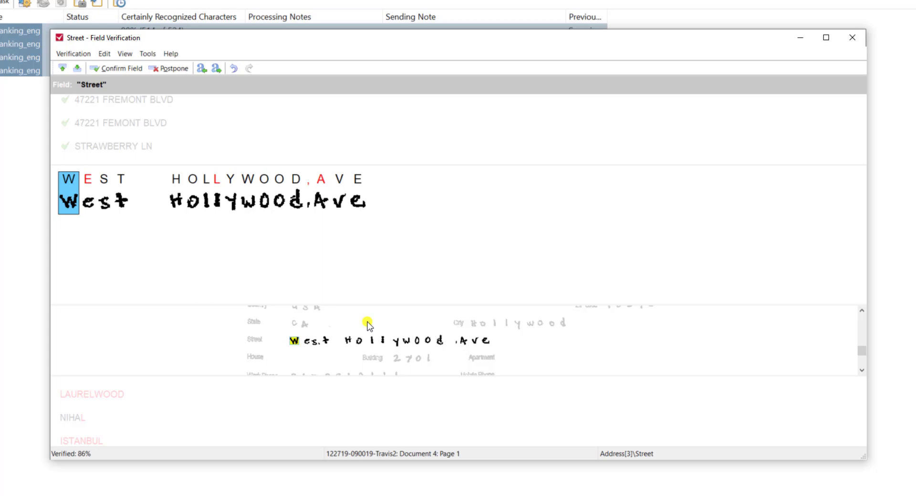
pyautogui.moveTo(54, 475)
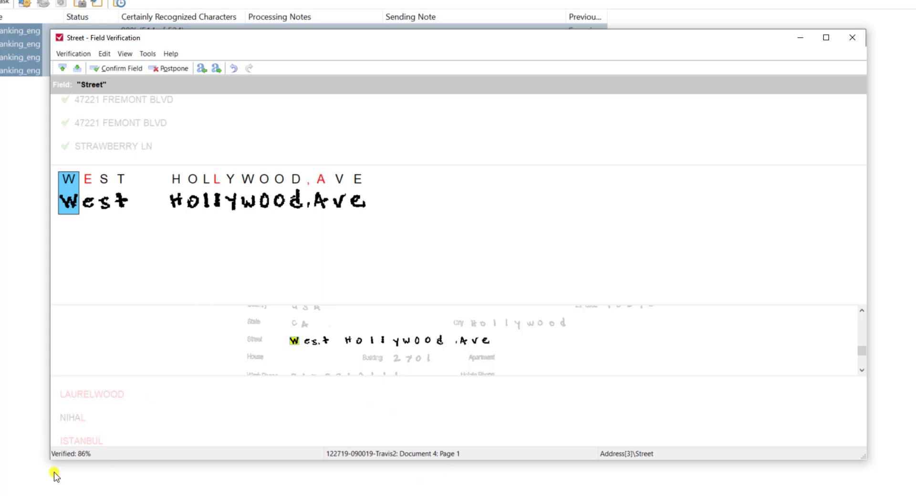
pyautogui.moveTo(96, 440)
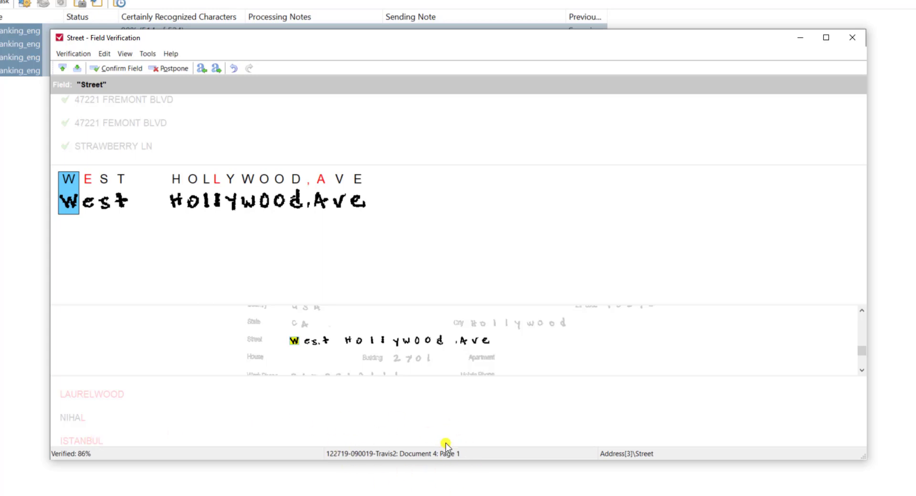
pyautogui.moveTo(265, 242)
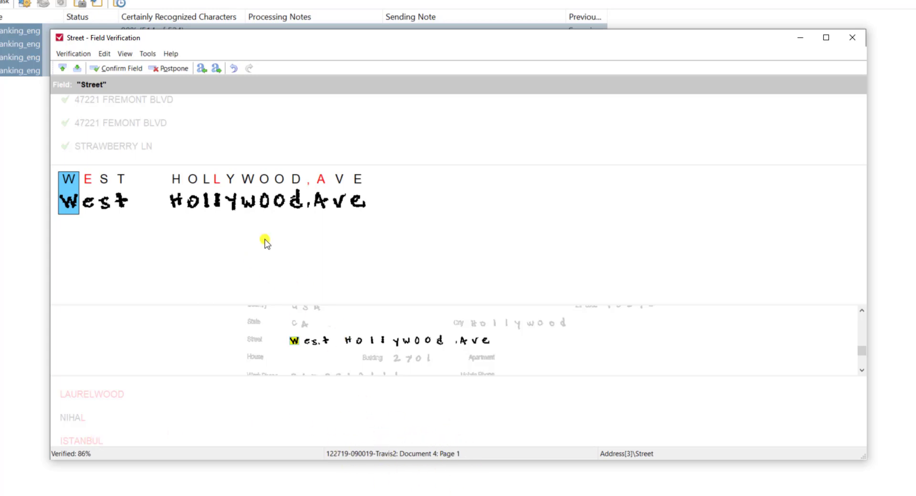